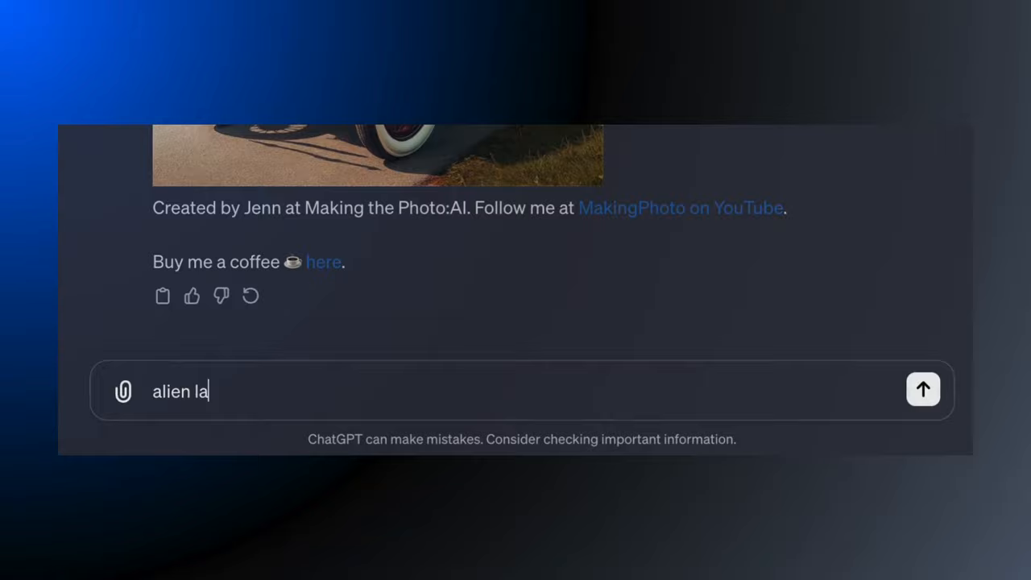
# Step: Send the alien-themed image request to the photo-making GPT
pyautogui.click(922, 389)
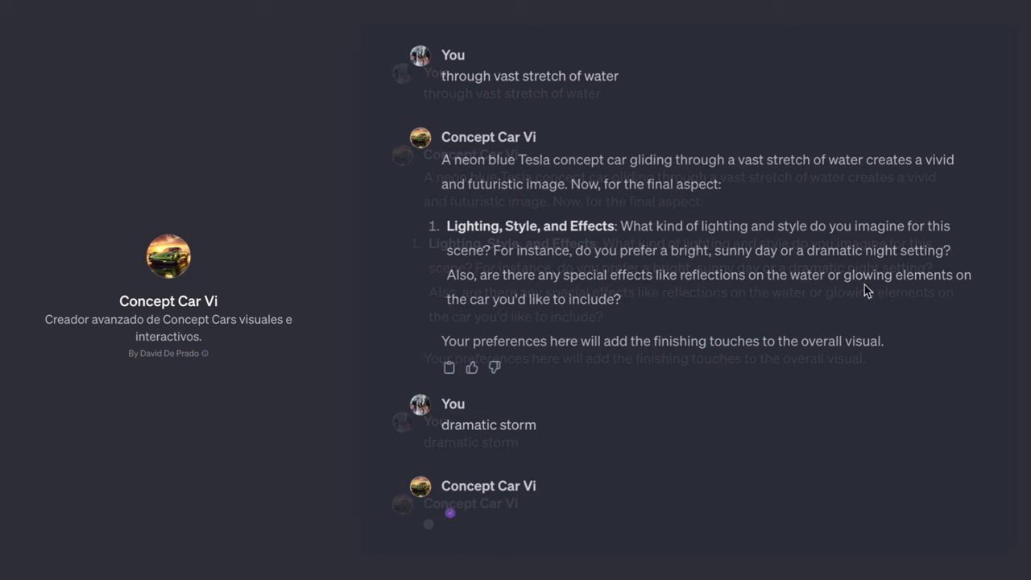
# Step: Scroll through Concept Car Vi's reply after answering 'dramatic storm' for lighting
pyautogui.scroll(3)
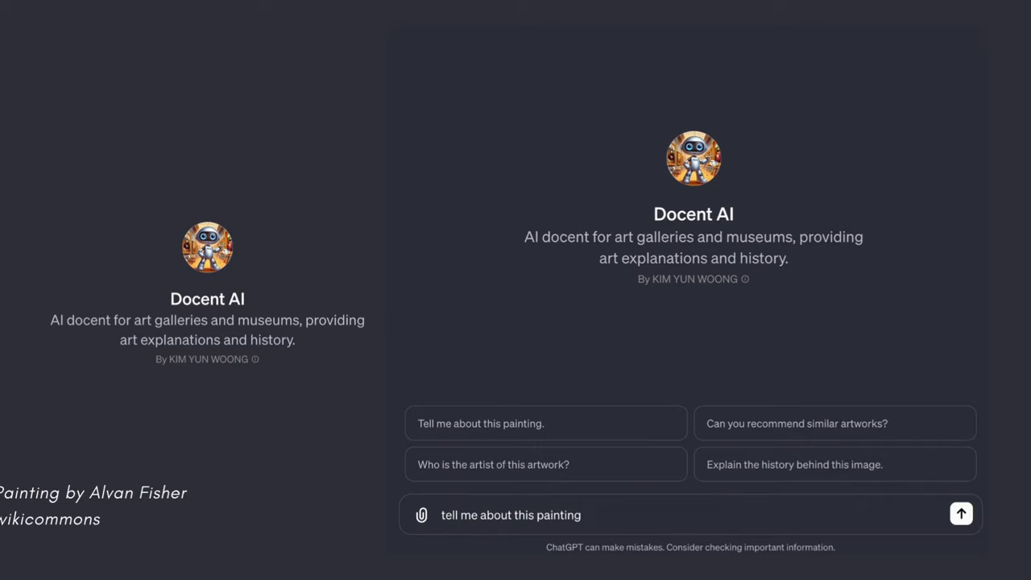
# Step: Send the painting question to Docent AI, then get its black-and-white leaping puppy replica
pyautogui.click(962, 513)
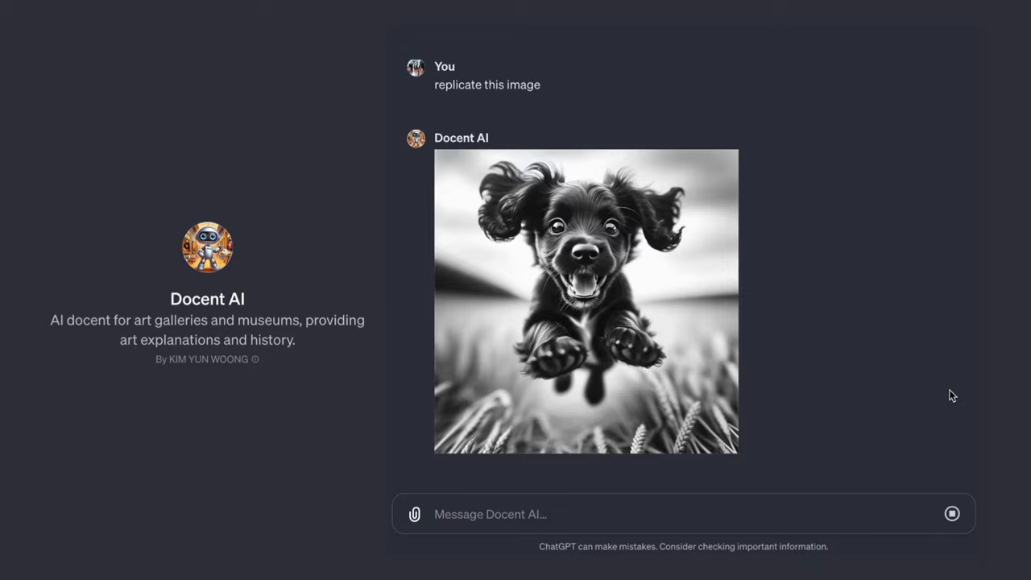
pyautogui.click(586, 302)
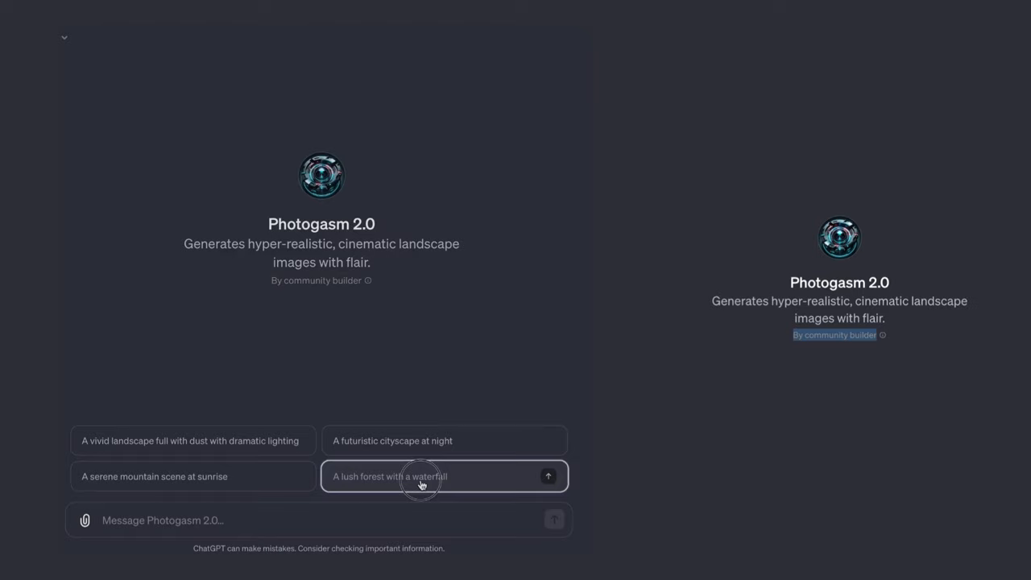
# Step: Pick the 'A lush forest with a waterfall' starter card in Photogasm 2.0
pyautogui.click(548, 476)
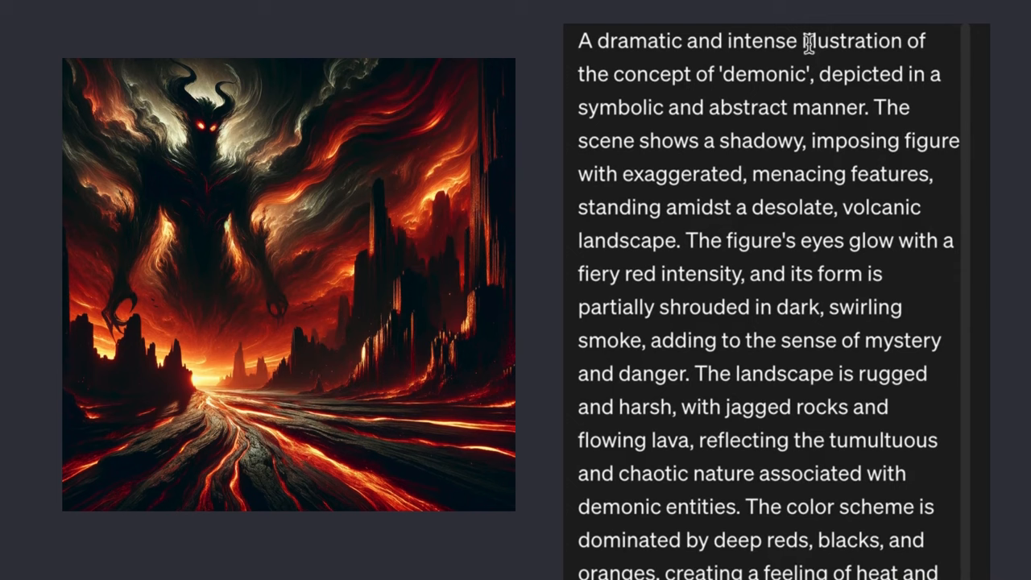
# Step: Scroll through the enlarged demonic lava-landscape image's prompt description
pyautogui.scroll(-3)
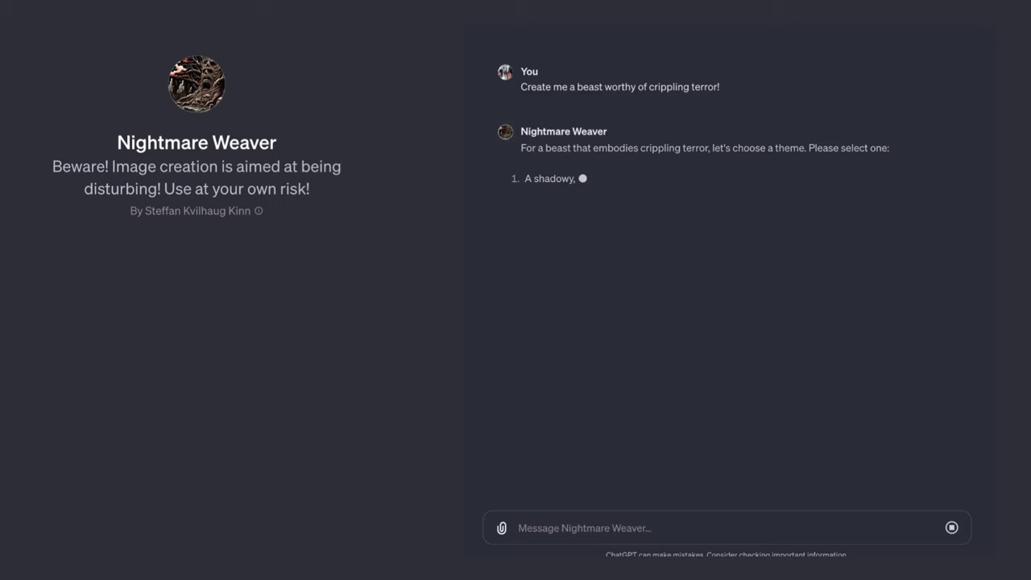
# Step: Choose theme 3, the grotesque amalgamation of fearsome animals, in Nightmare Weaver
pyautogui.write('3')
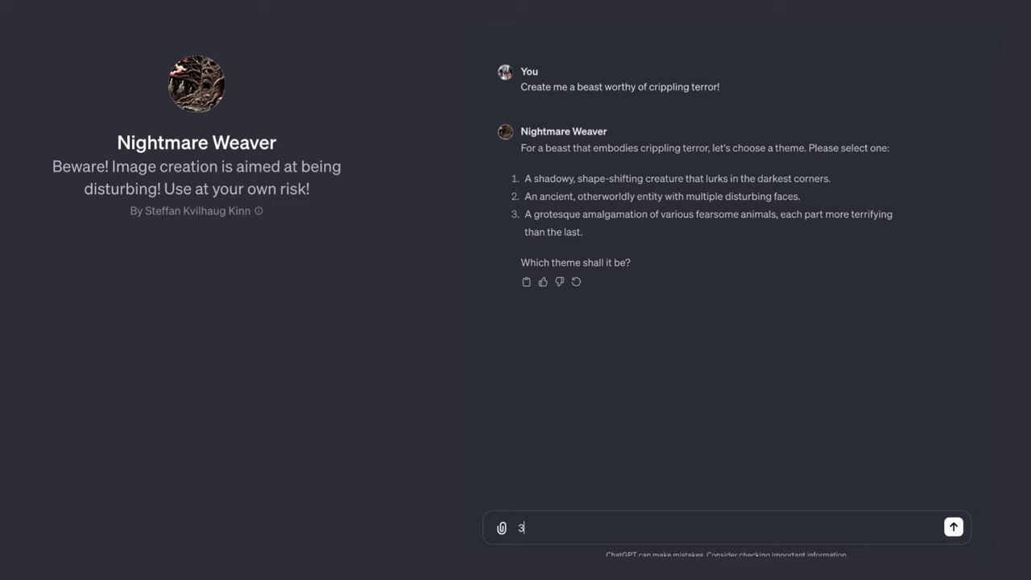
pyautogui.click(954, 527)
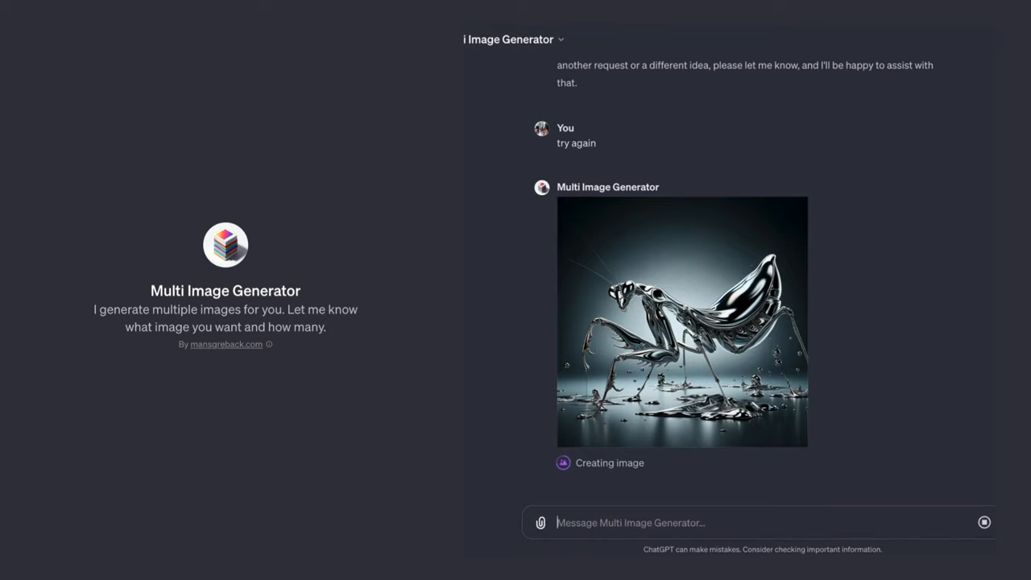
# Step: Scroll down through the three liquid-chrome mantis images and their descriptions
pyautogui.scroll(-3)
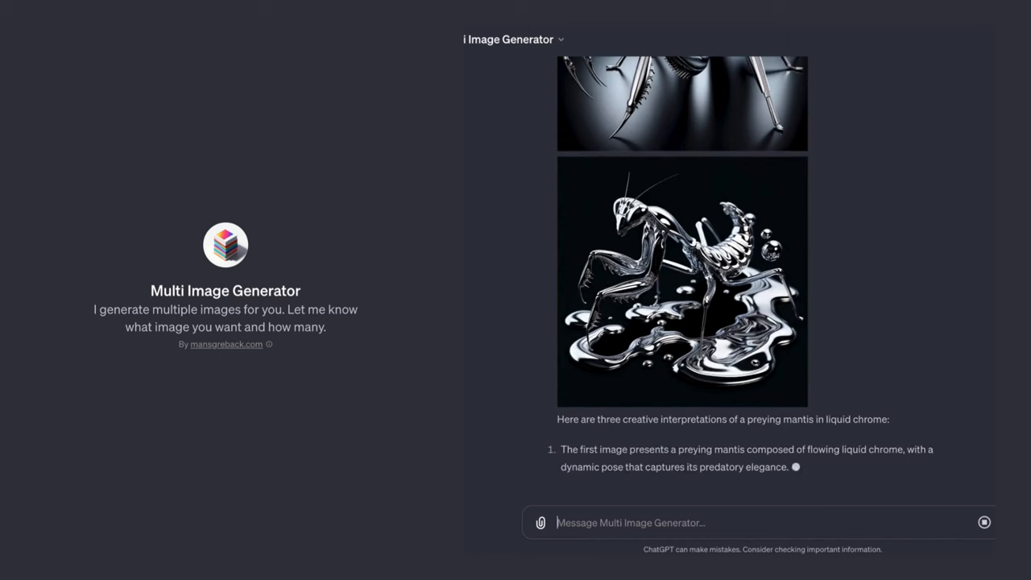